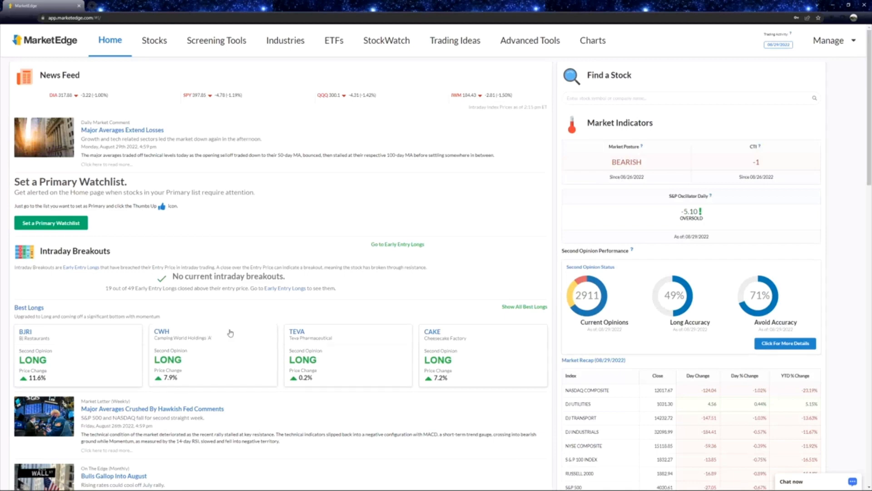
Step: Open the 'Major Averages Crushed By Hawkish Fed Comments' weekly market letter
click(152, 409)
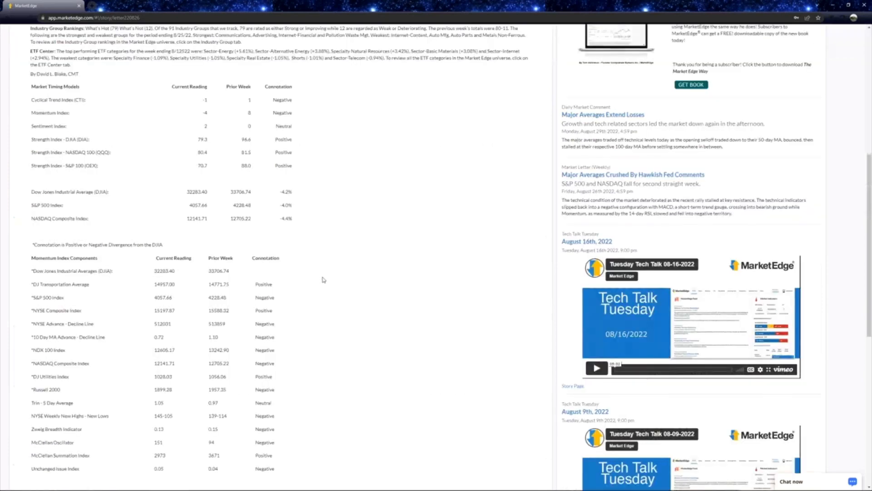
scroll(down, 3)
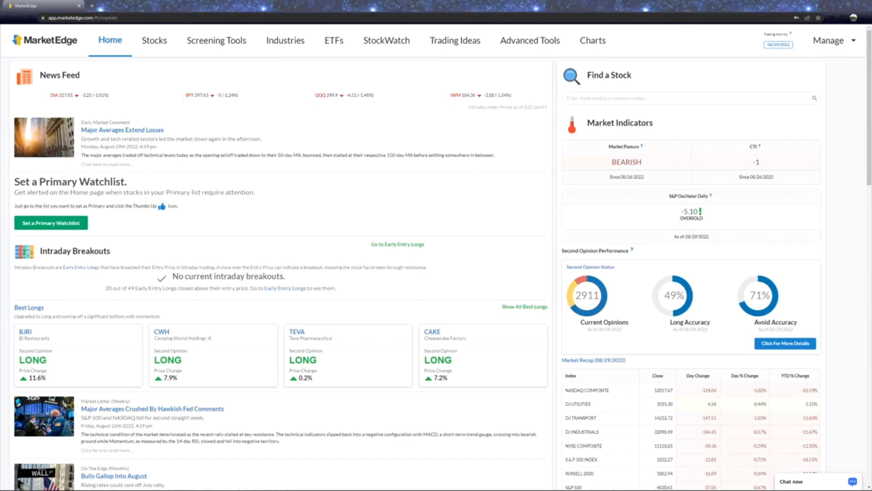
mouse_move(713, 287)
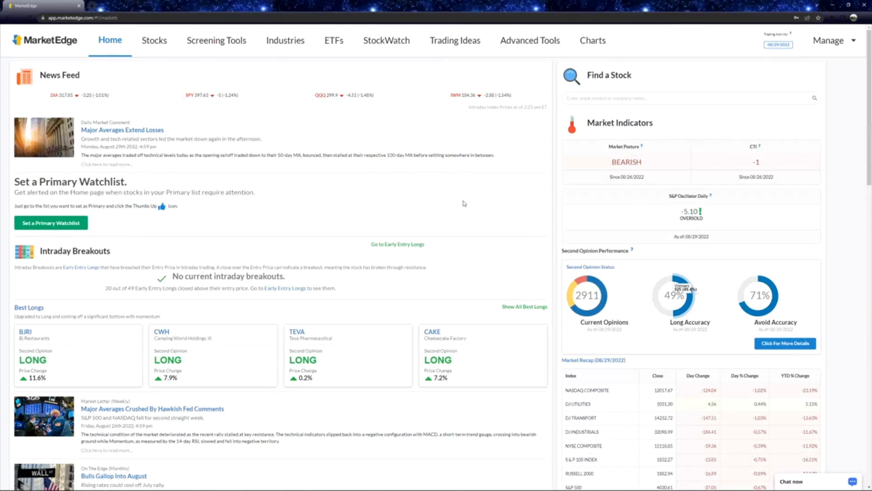
mouse_move(464, 193)
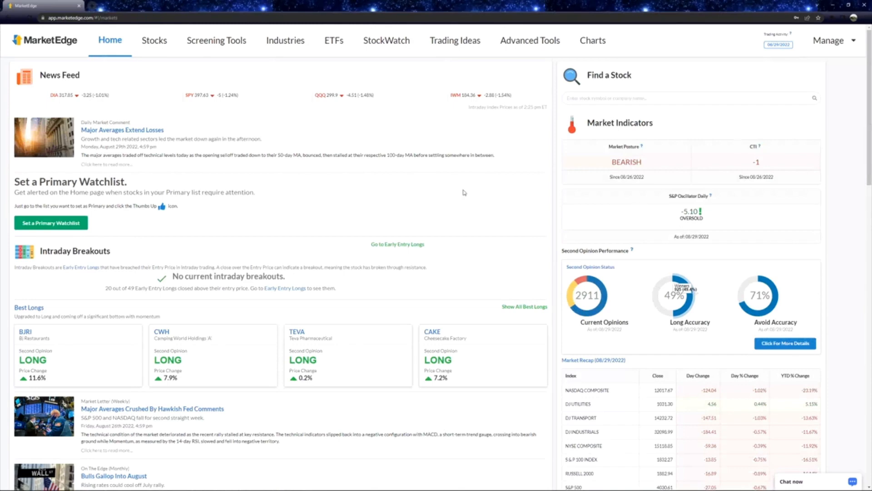
Step: Go to the Charts page from the top navigation bar
click(592, 40)
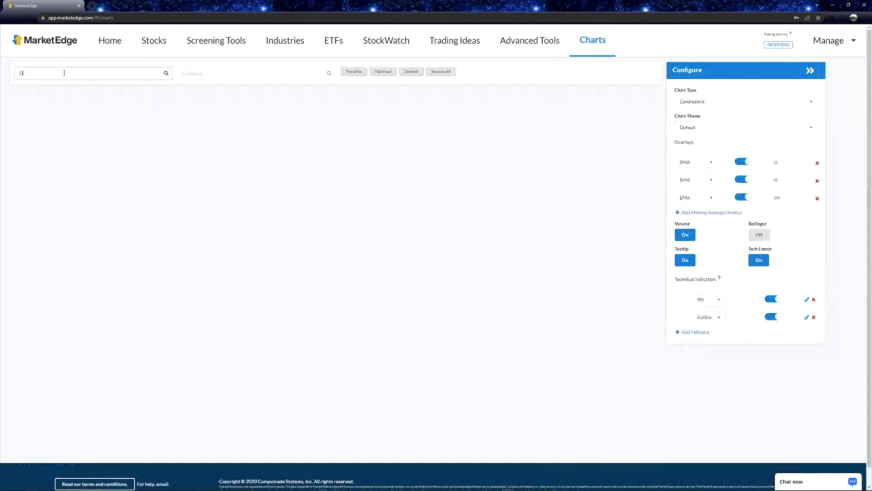
Step: Chart DJ-30, then replace the symbol with SP-500
text(DJ-30)
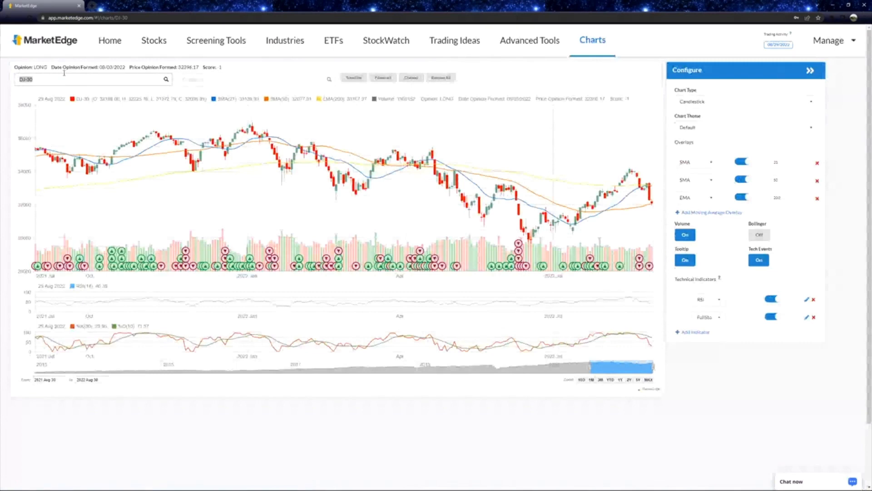
text(SP-500)
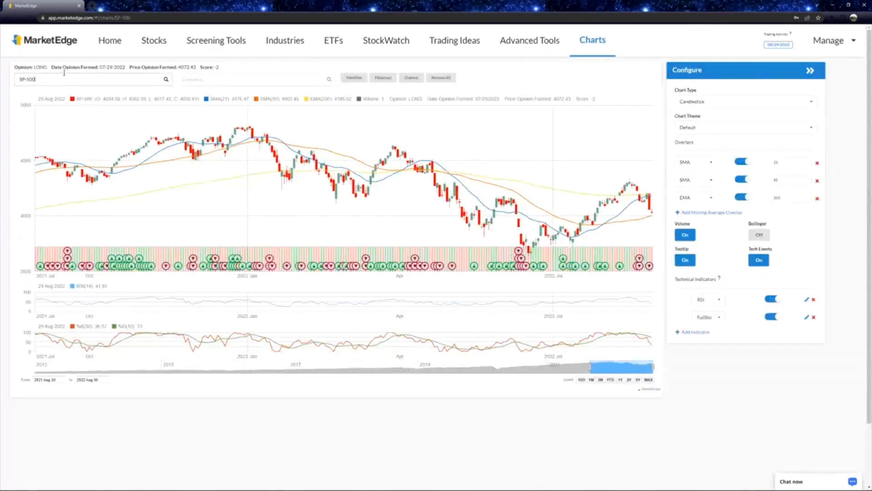
mouse_move(614, 233)
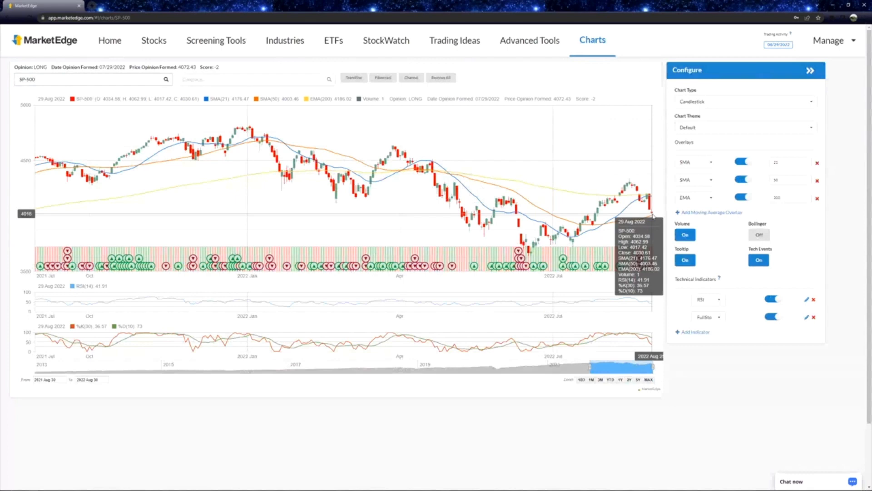
click(92, 79)
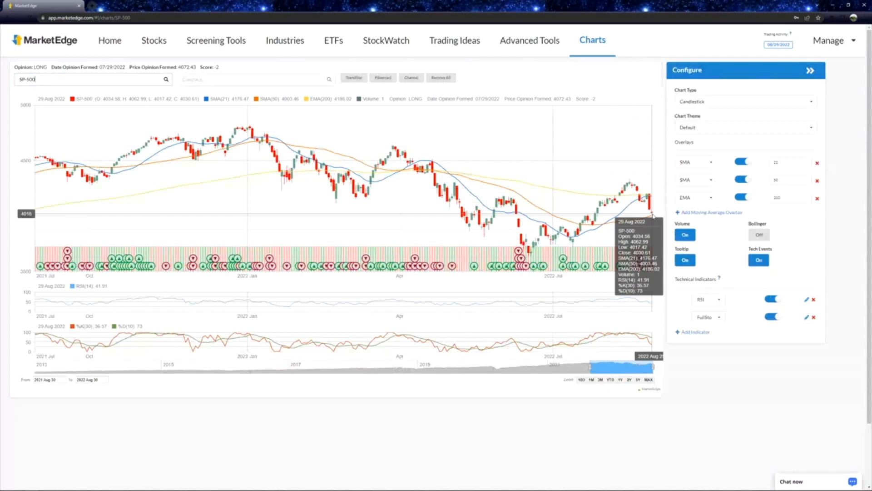
mouse_move(411, 422)
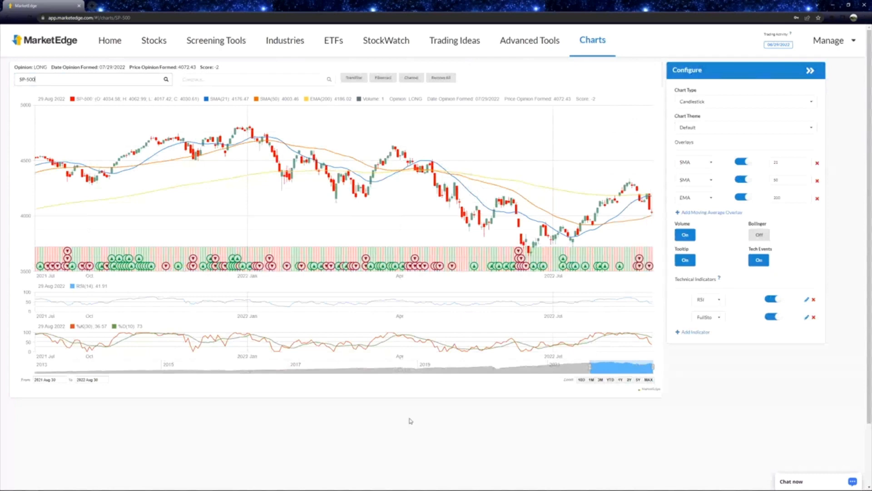
mouse_move(351, 374)
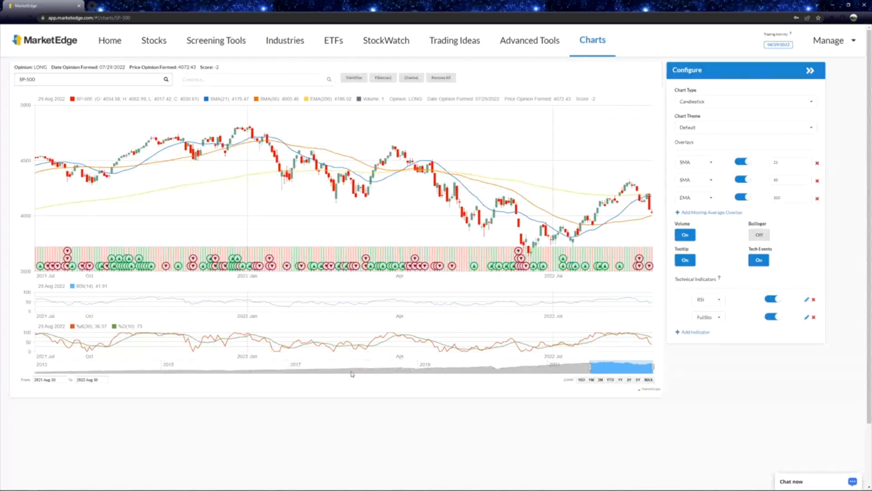
click(92, 79)
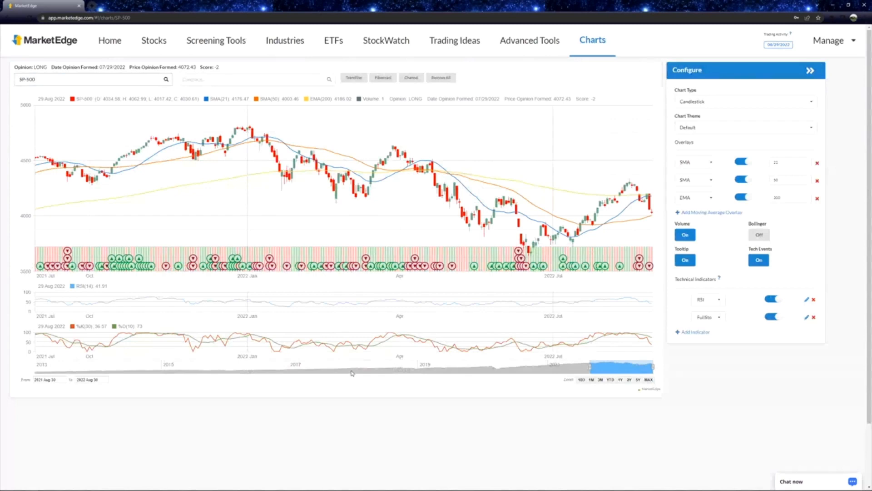
Step: Adjust chart controls, visit the Home page, then return to the SP-500 chart
click(83, 79)
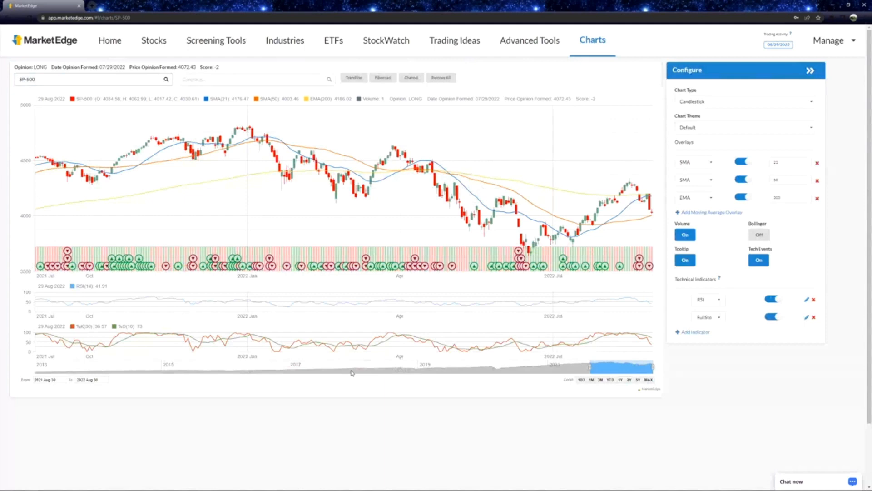
click(92, 79)
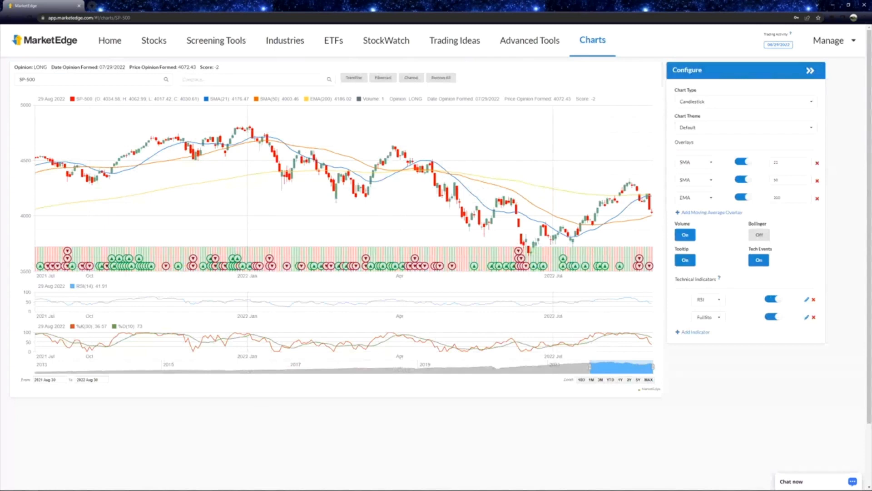
click(109, 40)
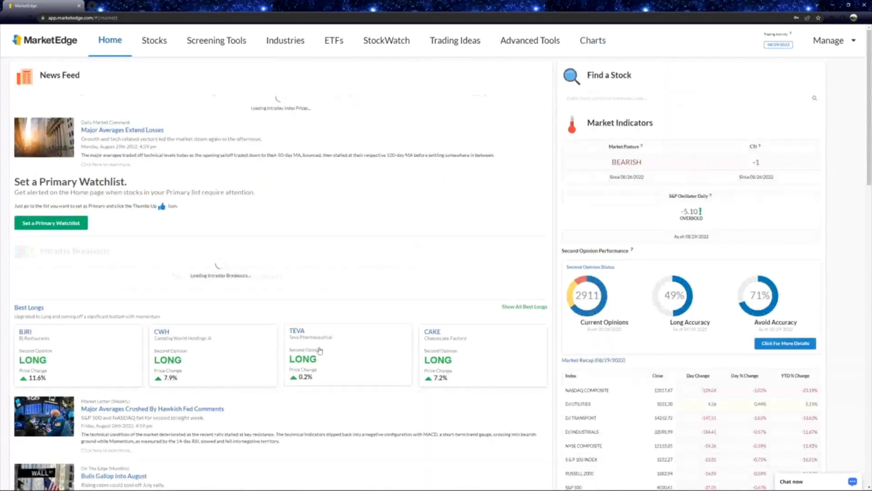
click(593, 40)
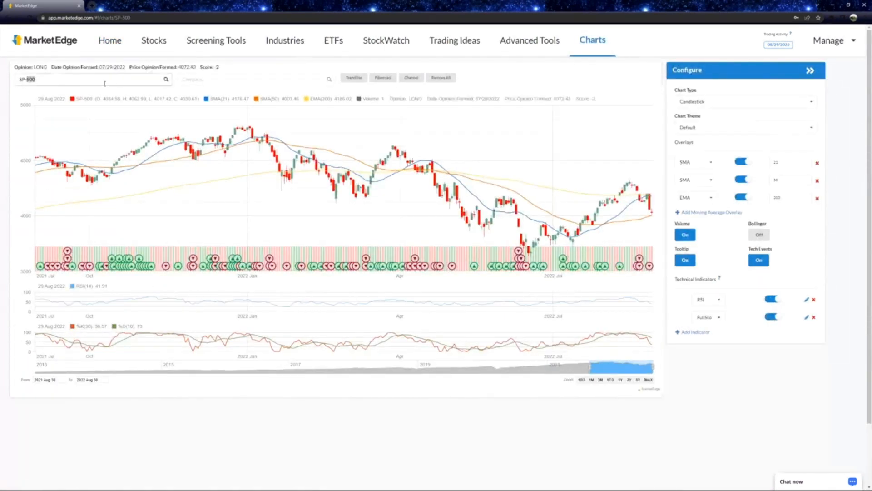
Step: Enter DJ in the symbol search and load the DJ-30 chart
text(DJ-30)
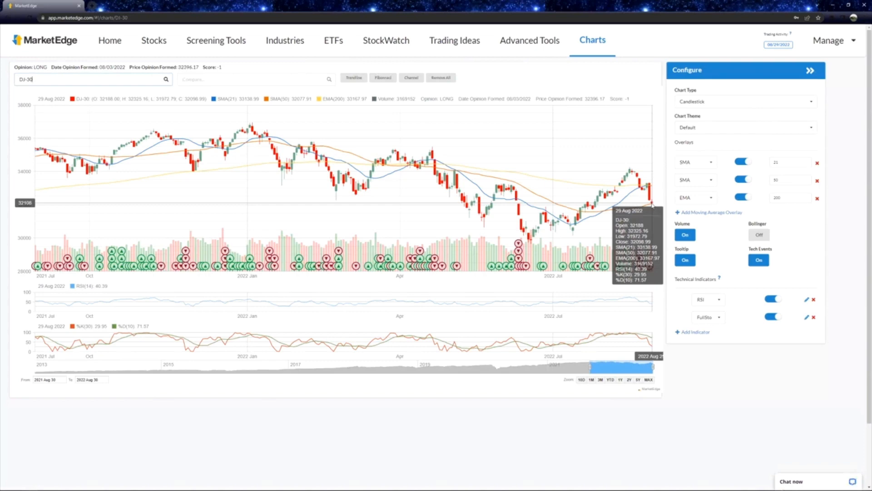
mouse_move(654, 207)
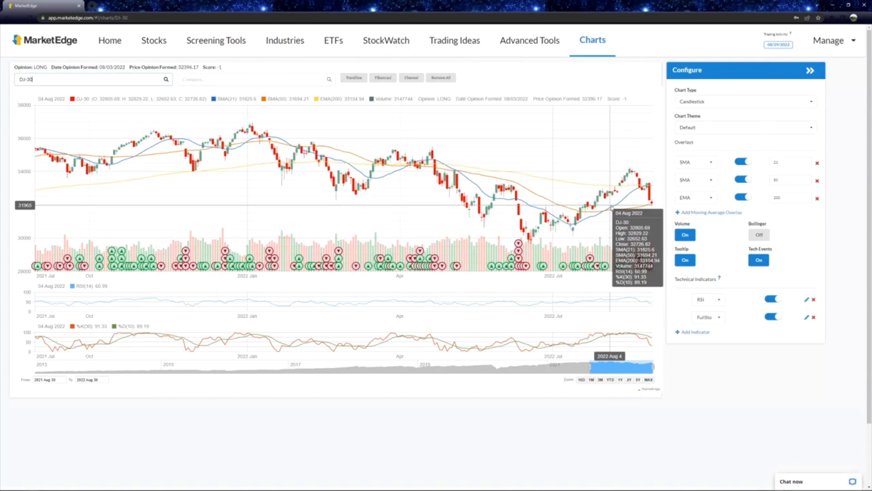
Step: Enter SP in the symbol search and reload the SP-500 chart
text(s)
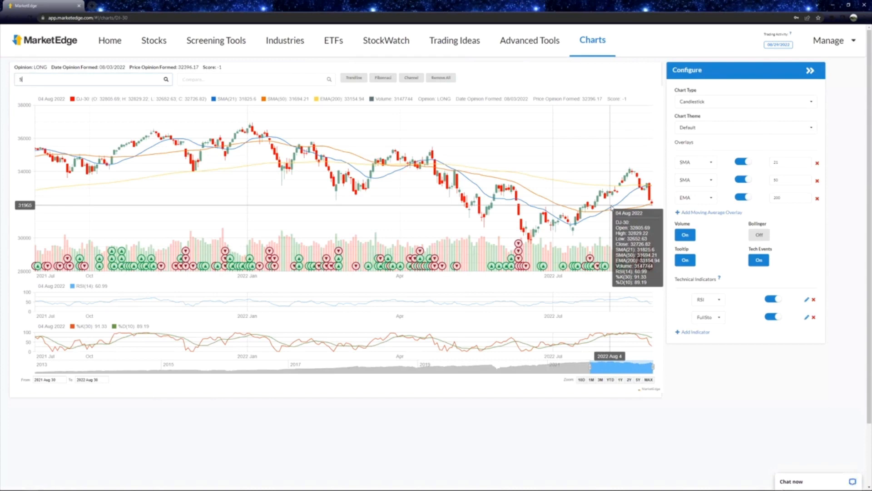
text(P-500)
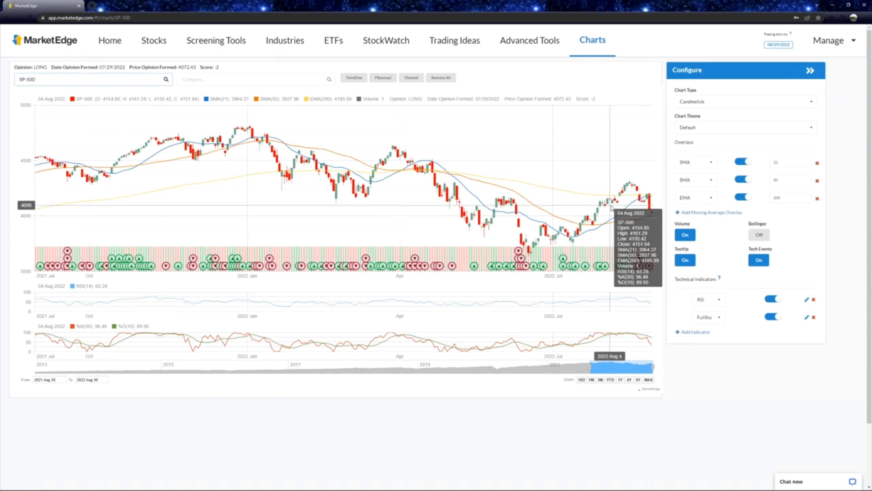
Step: Search for the Nasdaq composite and load the COMPQX chart
text(CC)
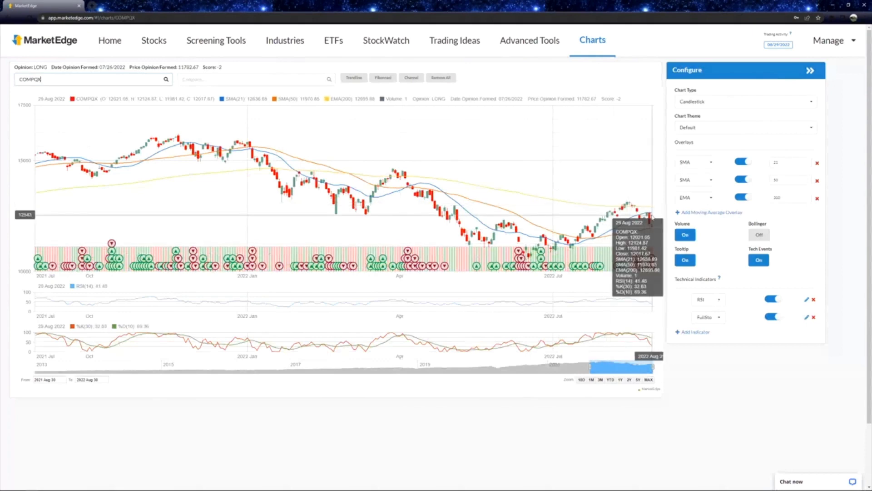
mouse_move(652, 228)
text(XLE)
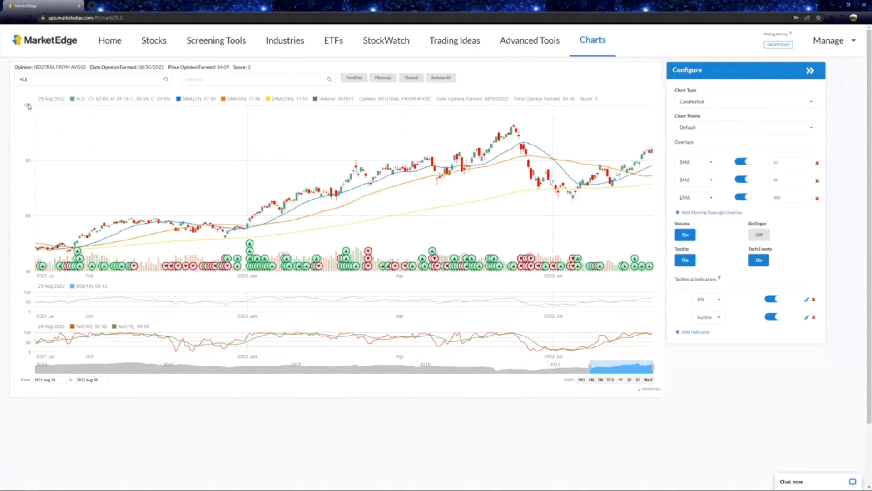
mouse_move(521, 216)
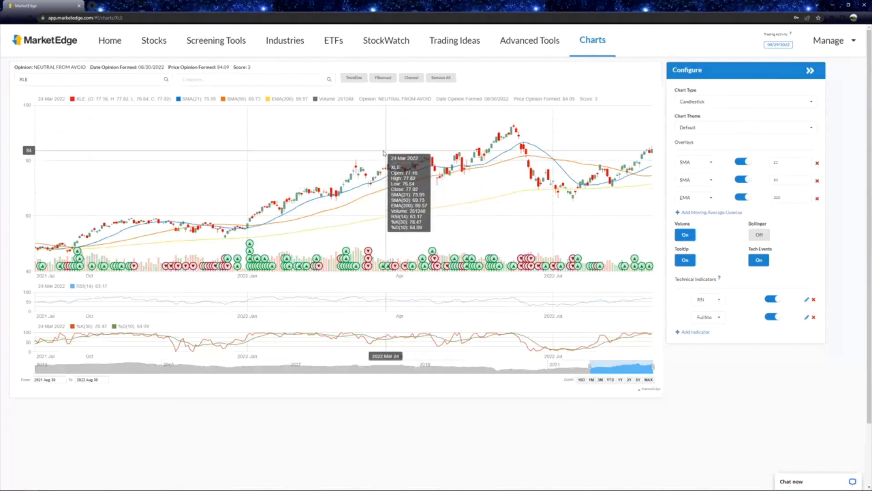
mouse_move(345, 198)
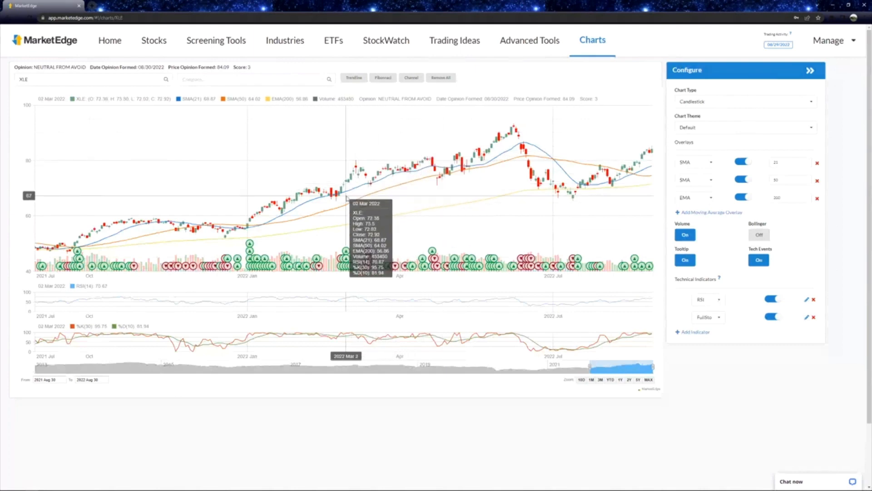
mouse_move(359, 184)
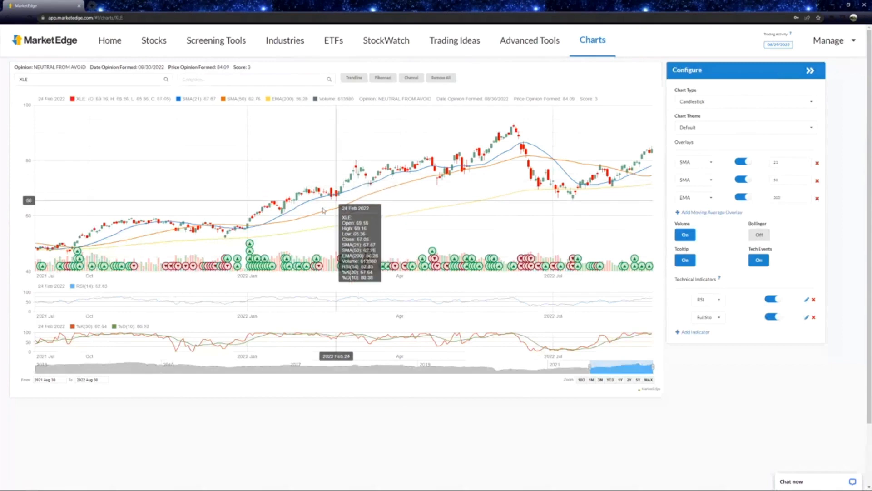
mouse_move(470, 178)
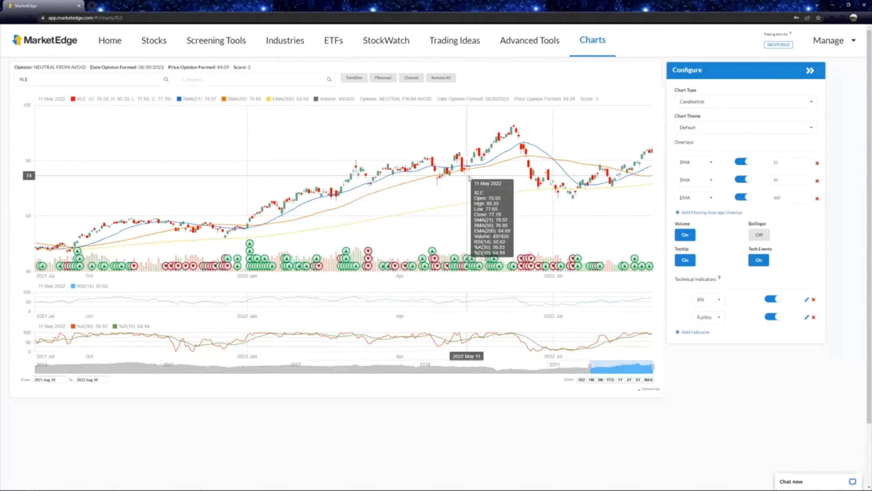
mouse_move(575, 217)
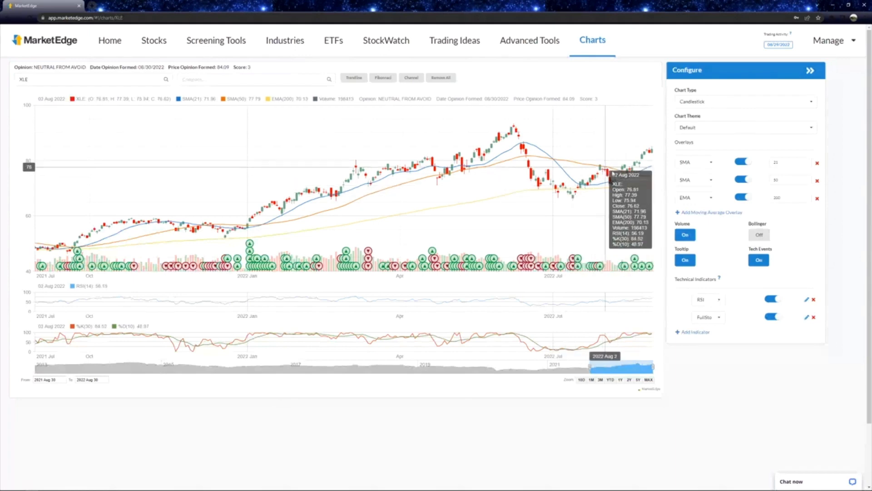
mouse_move(625, 192)
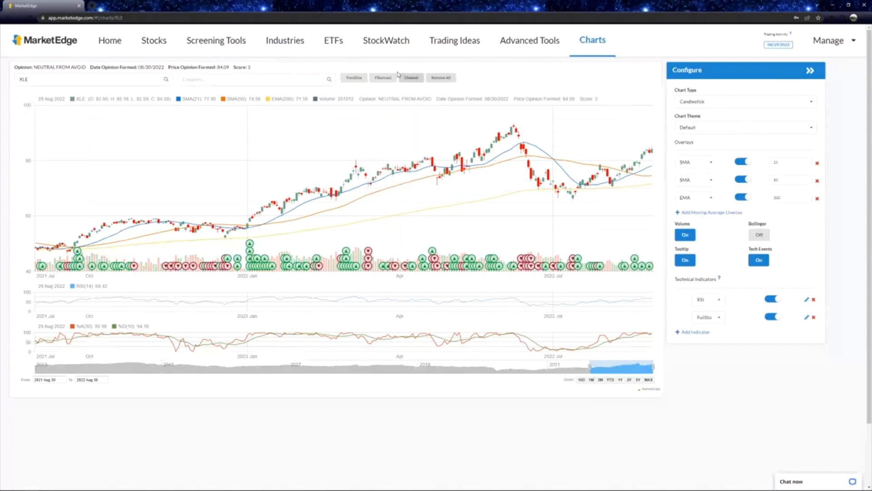
mouse_move(436, 181)
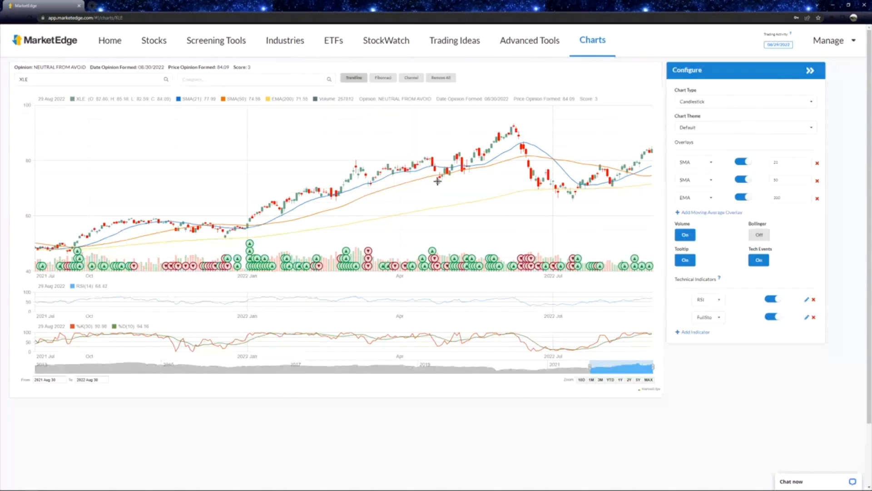
Step: Draw a trendline across the mid-April 2022 candles on the XLE chart
drag(428, 182, 604, 195)
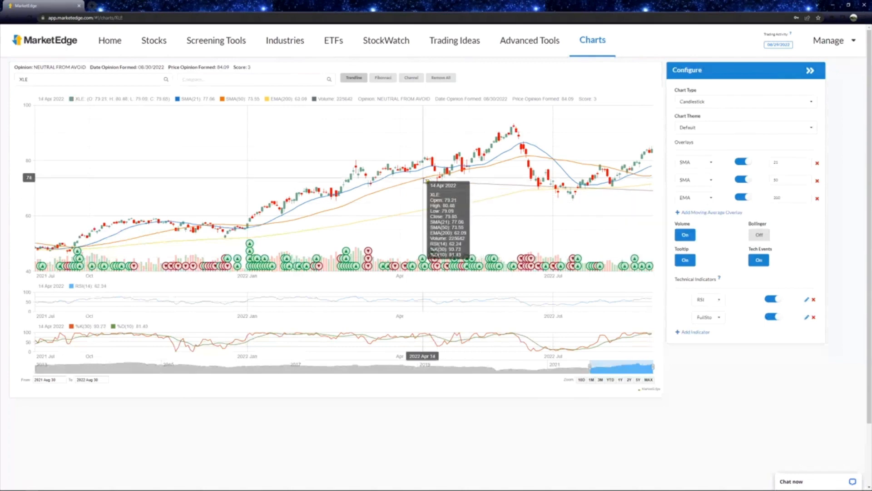
mouse_move(419, 193)
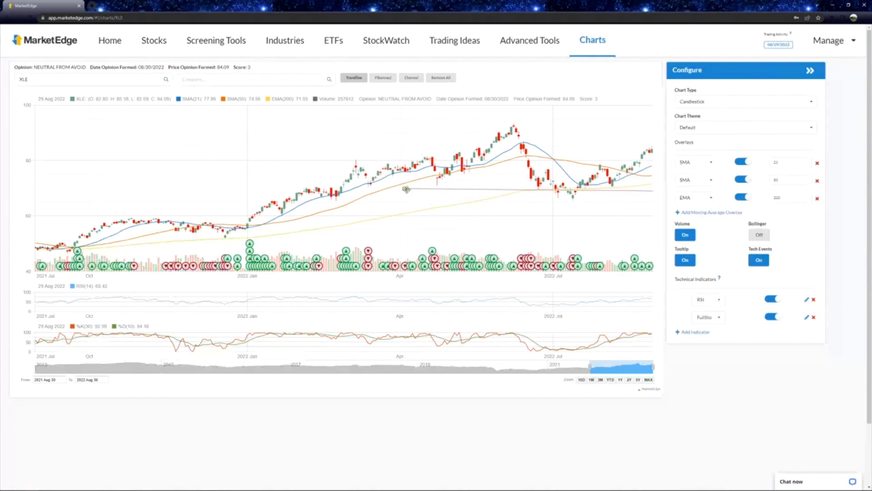
mouse_move(446, 212)
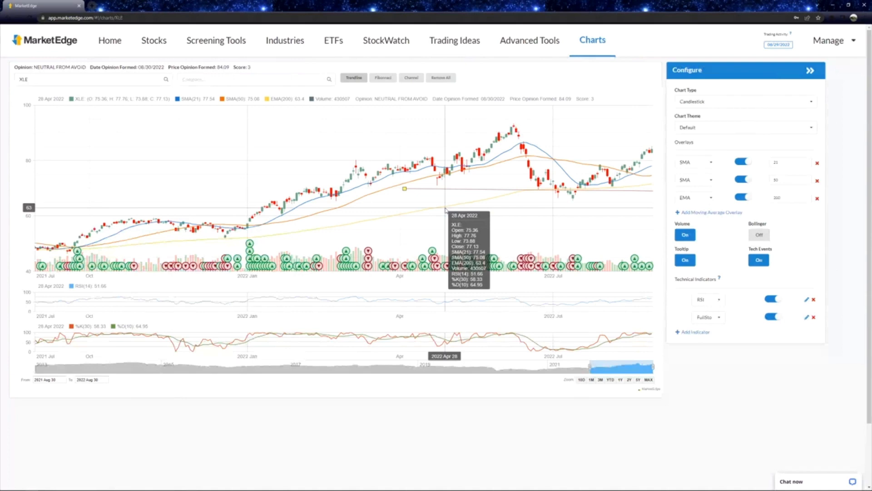
mouse_move(545, 159)
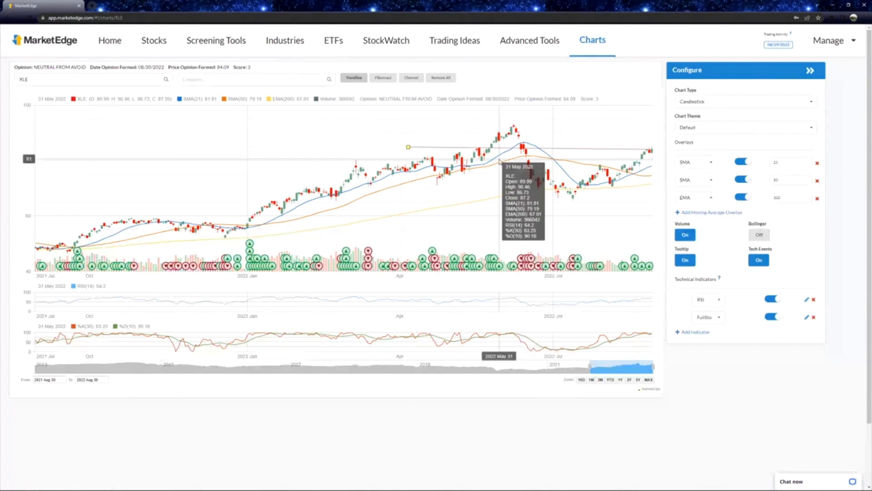
mouse_move(523, 240)
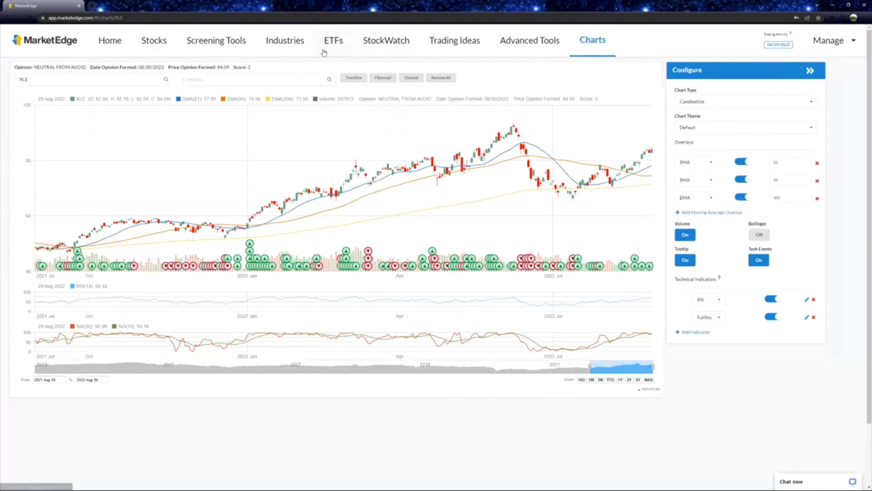
Step: Open the ETFs category overview and scroll down its category list
click(333, 40)
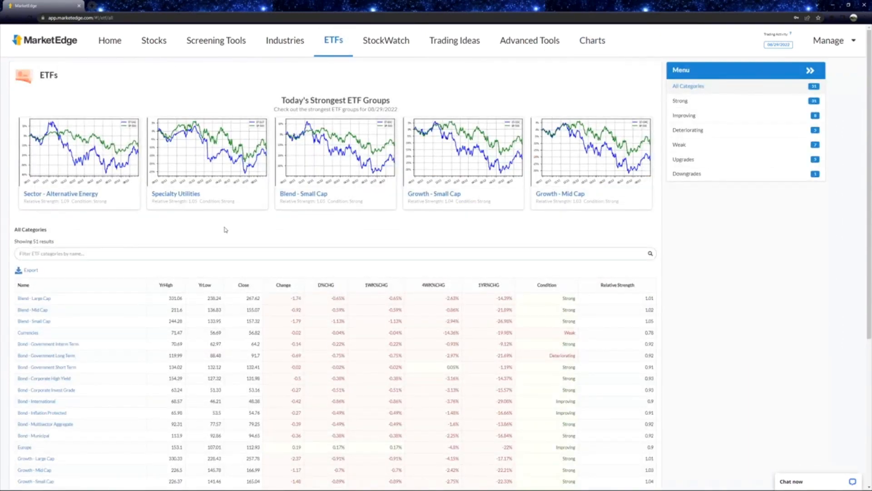
scroll(down, 3)
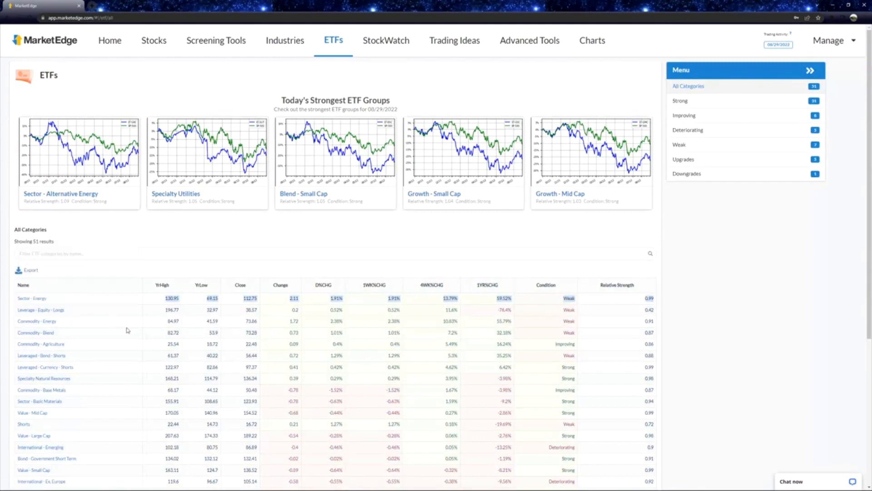
mouse_move(232, 323)
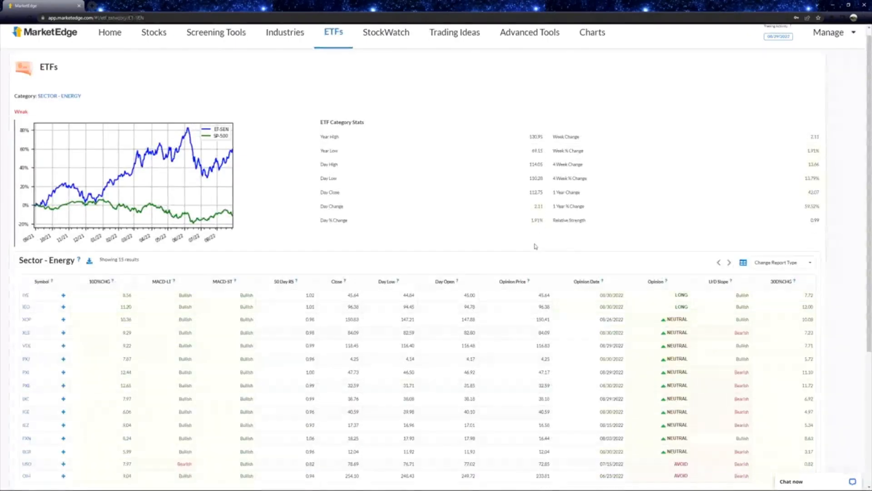
scroll(down, 3)
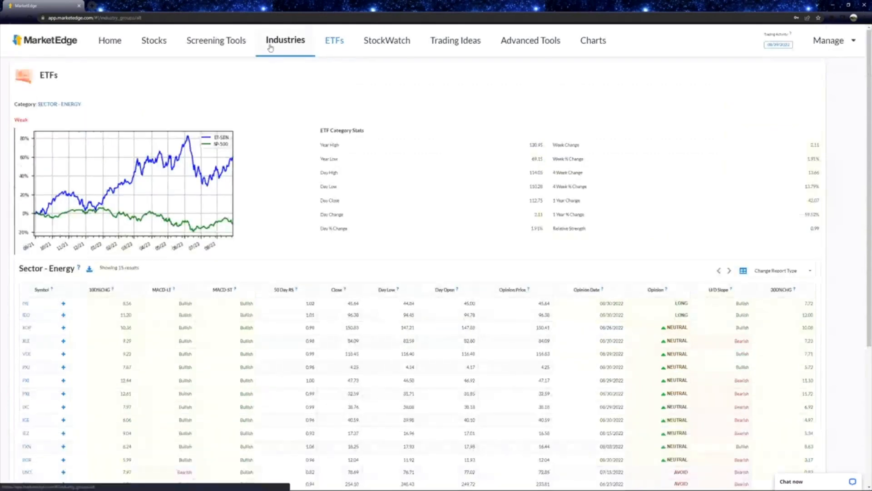
Step: Rank Industries by 4WK%CHG and Relative Strength, then open Oil, Secondary
click(285, 40)
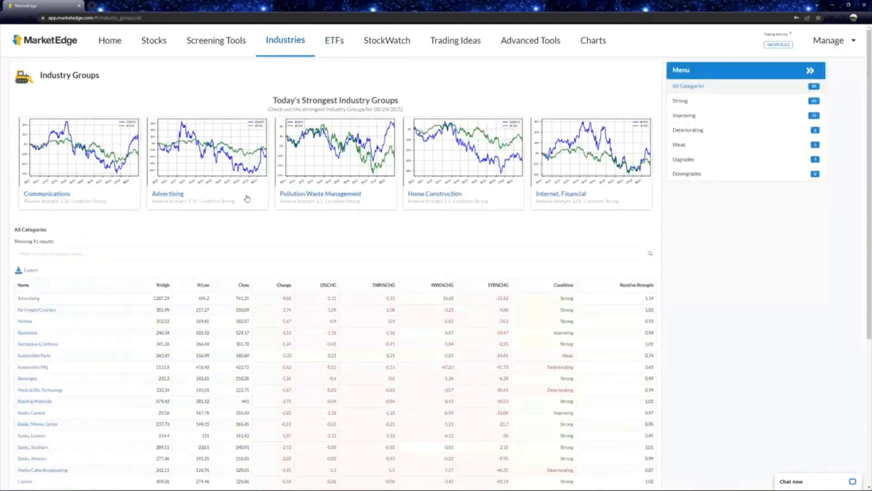
scroll(down, 3)
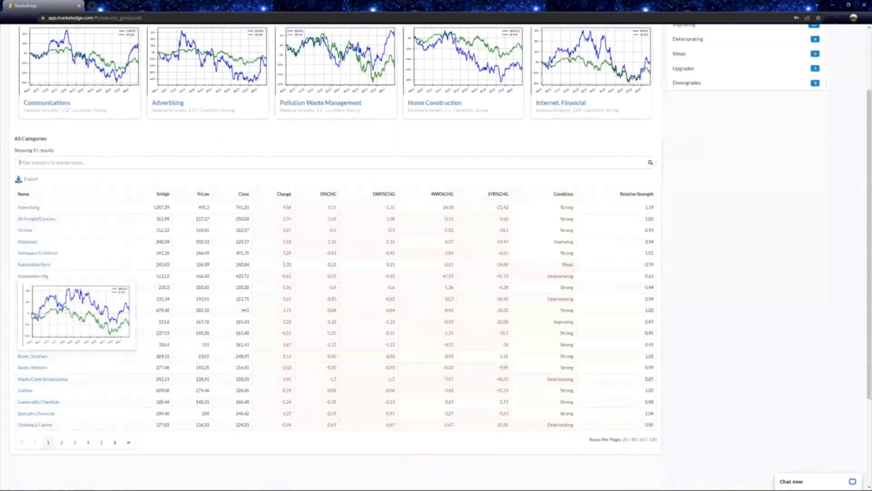
click(456, 193)
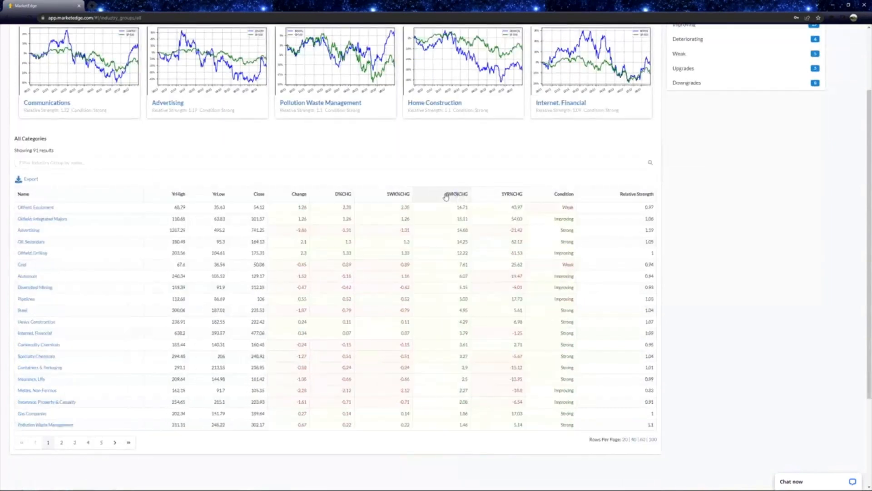
click(636, 193)
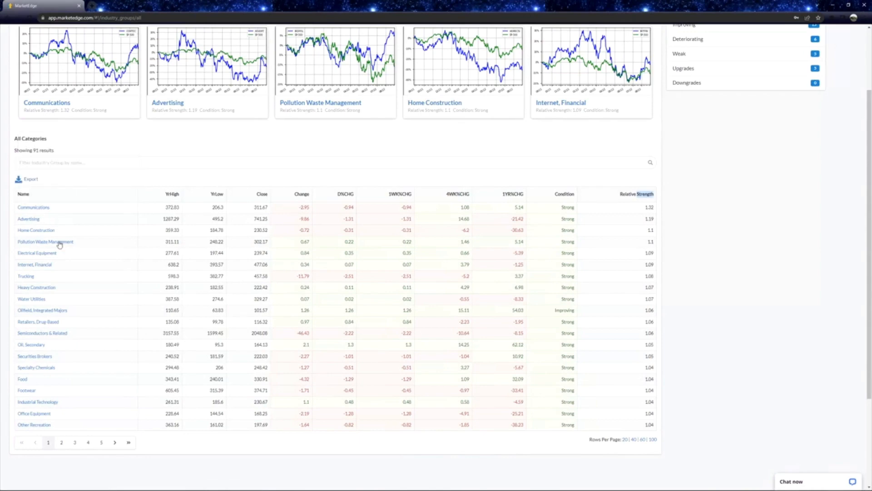
mouse_move(54, 258)
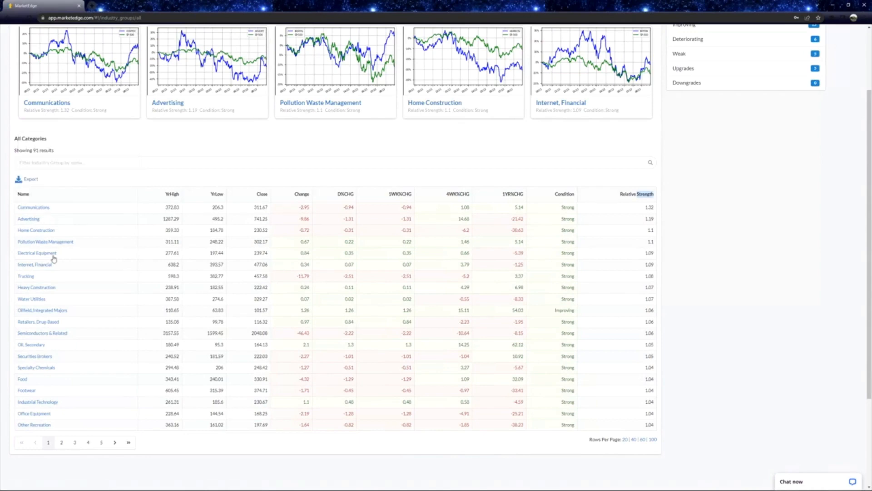
mouse_move(72, 321)
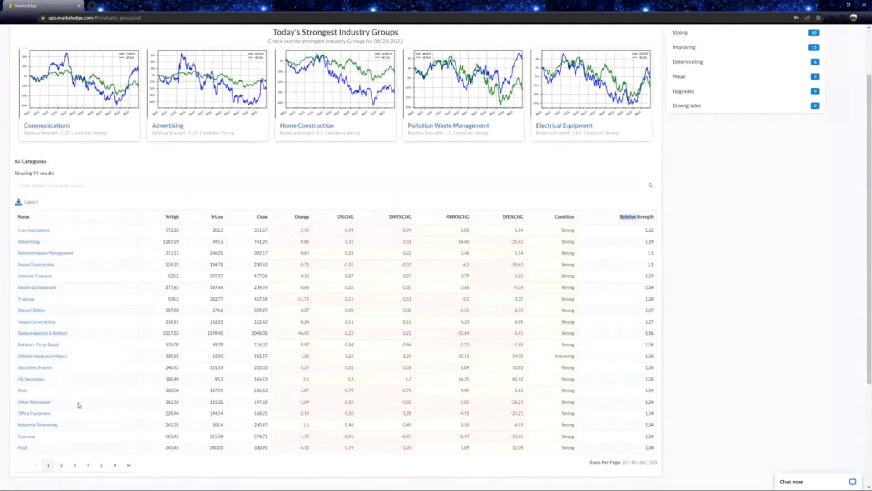
click(30, 379)
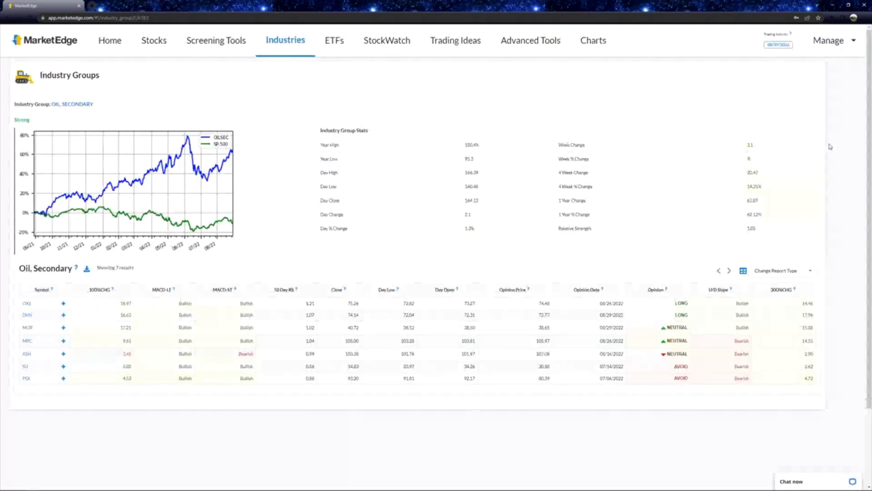
mouse_move(540, 277)
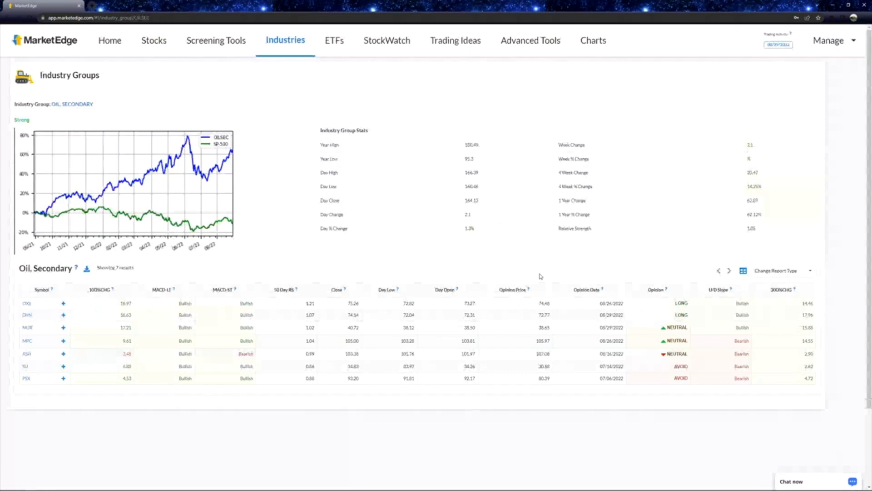
mouse_move(269, 178)
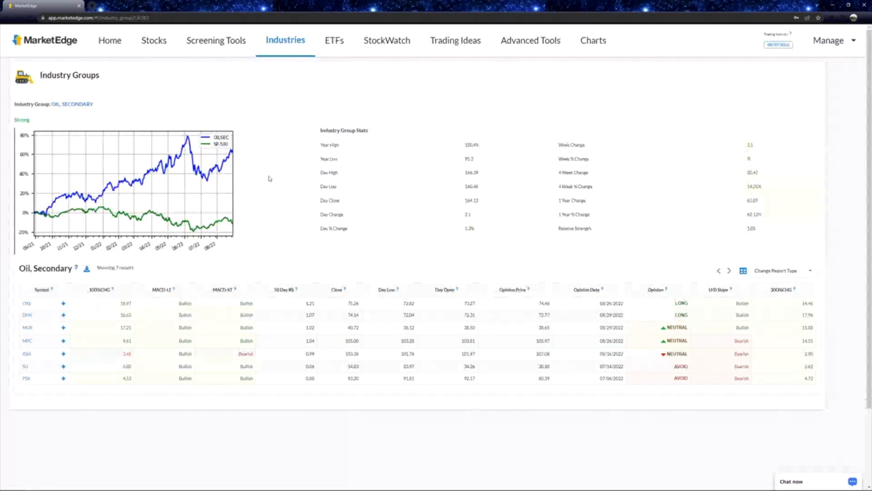